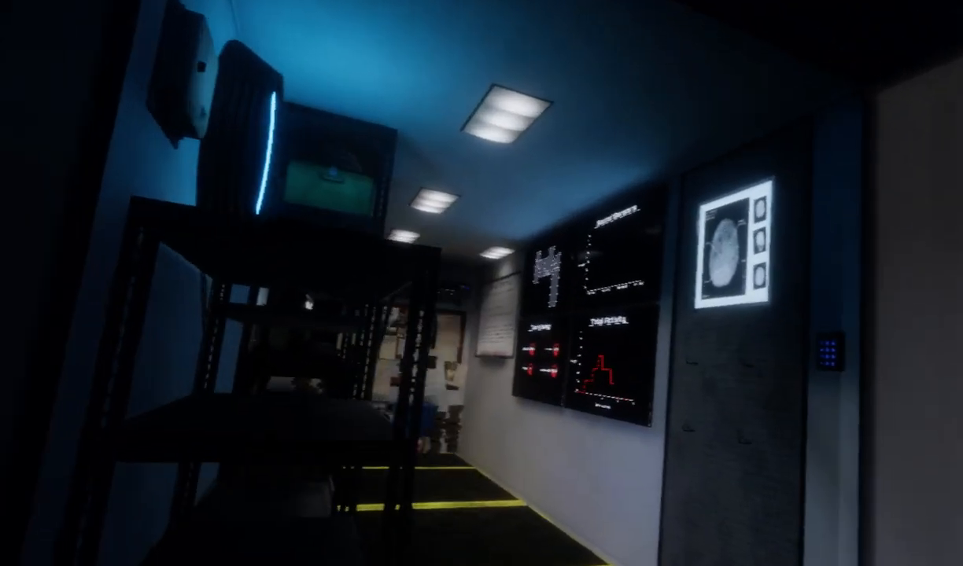
pyautogui.moveTo(481, 284)
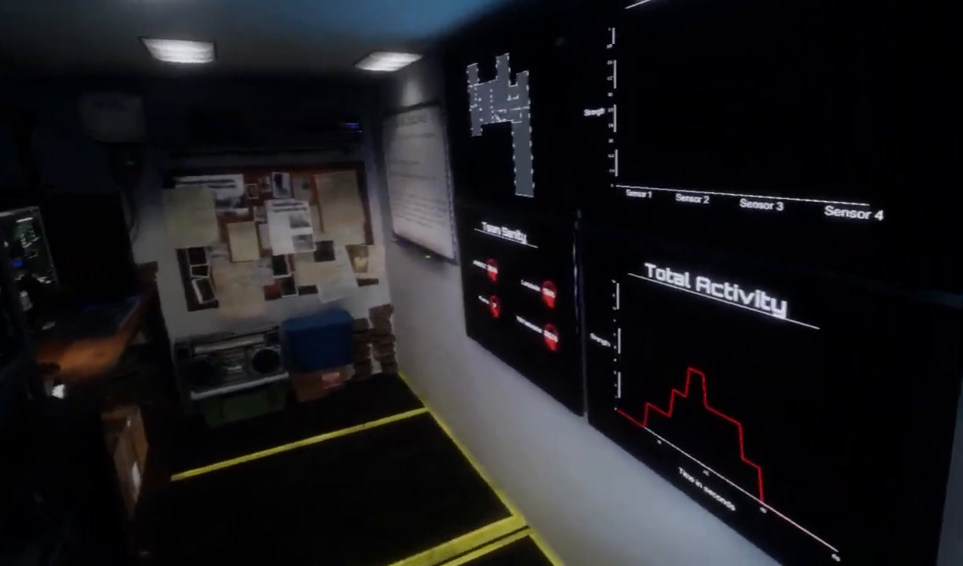
pyautogui.moveTo(482, 284)
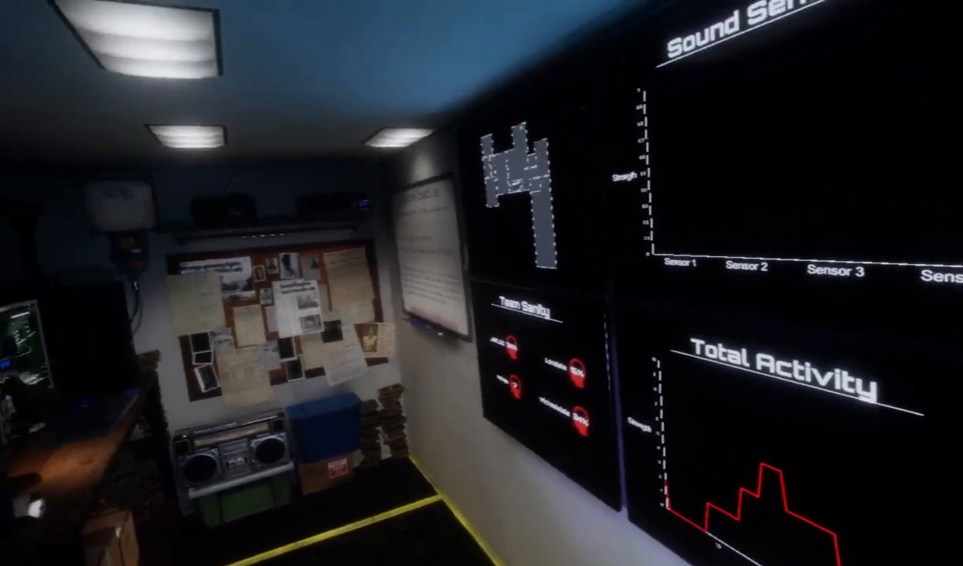
pyautogui.moveTo(482, 283)
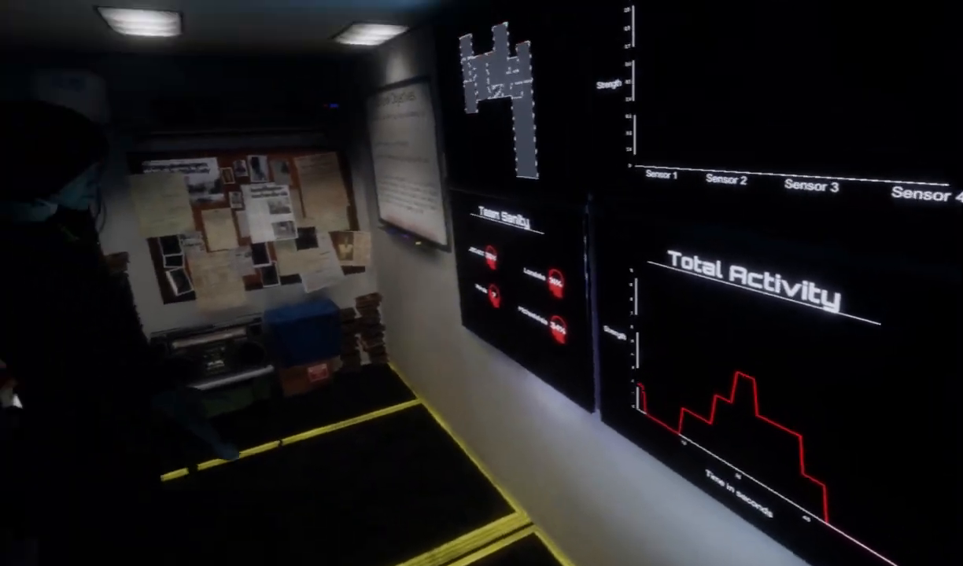
pyautogui.moveTo(481, 283)
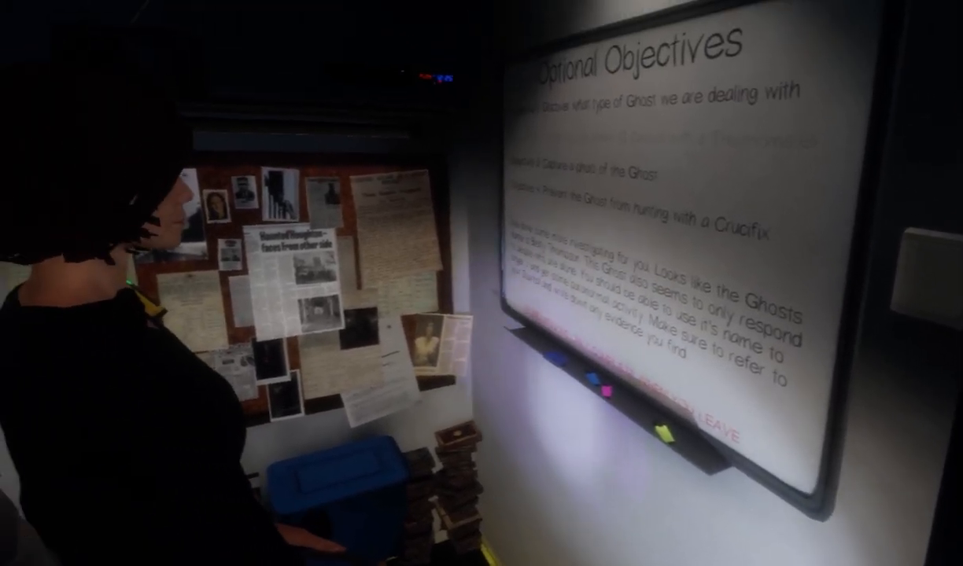
pyautogui.moveTo(481, 283)
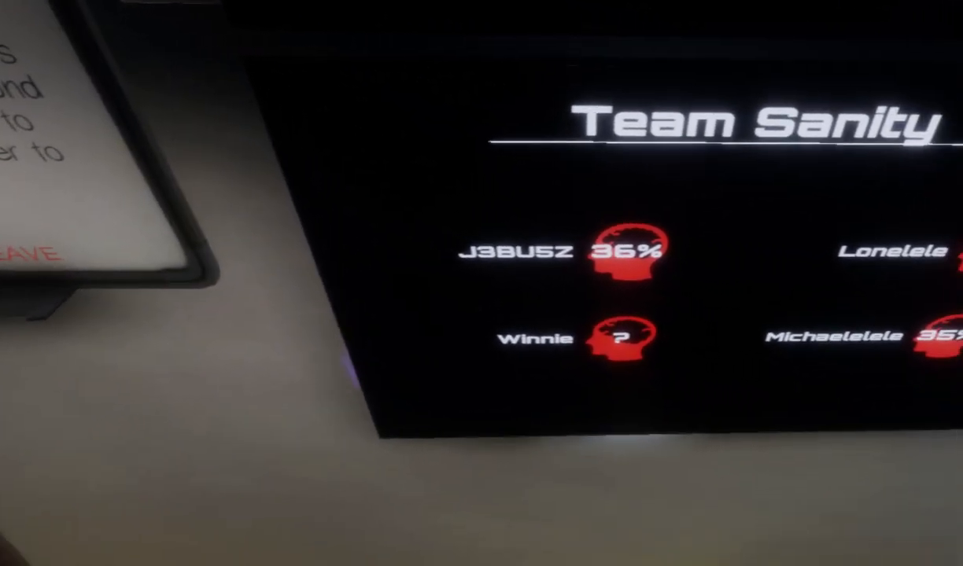